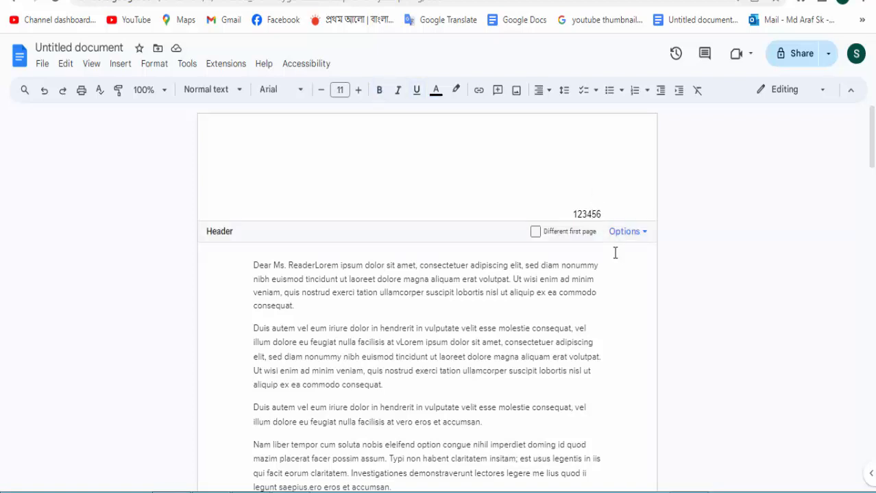
{"action": "mouse_move", "coordinate": [565, 209]}
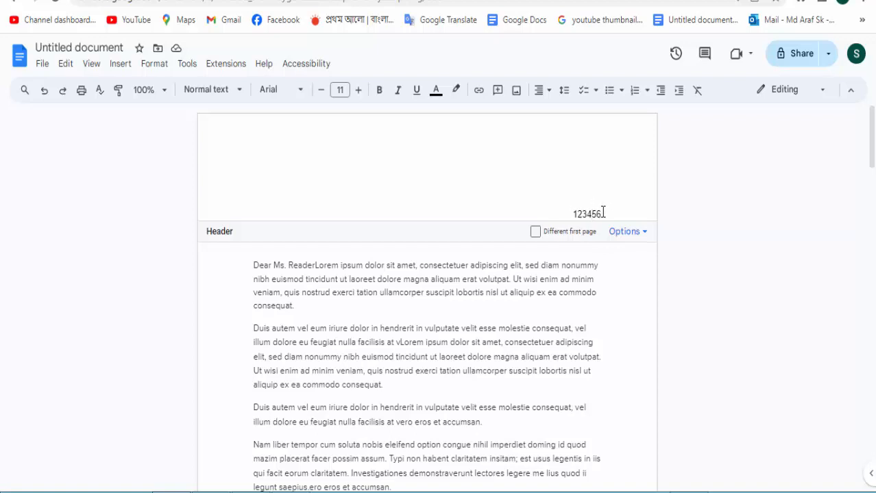
Select '123456' in the header, shrink its font size, then restore it to 11.
{"action": "double_click", "coordinate": [586, 214]}
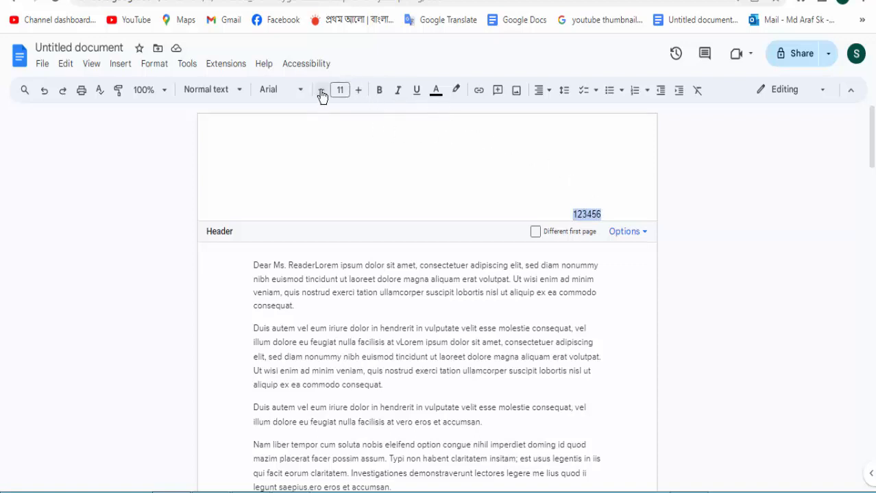
{"action": "left_click", "coordinate": [321, 89]}
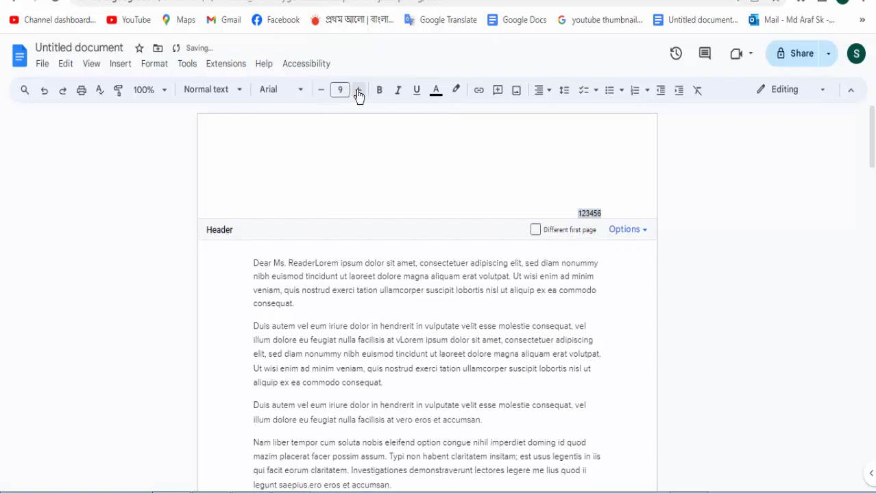
{"action": "left_click", "coordinate": [357, 90]}
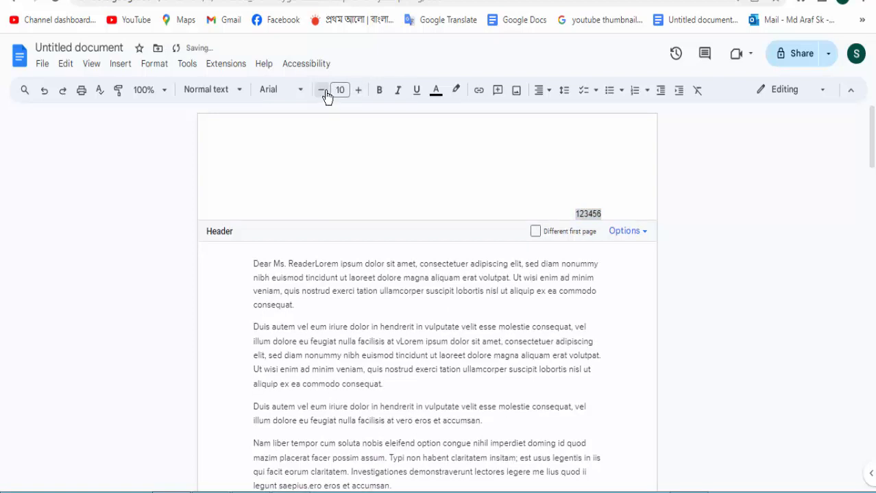
{"action": "left_click", "coordinate": [358, 89]}
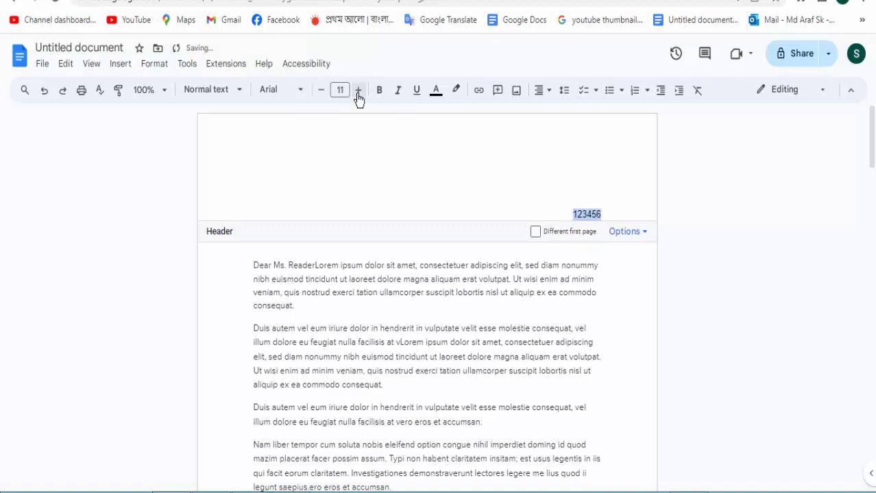
{"action": "mouse_move", "coordinate": [380, 90]}
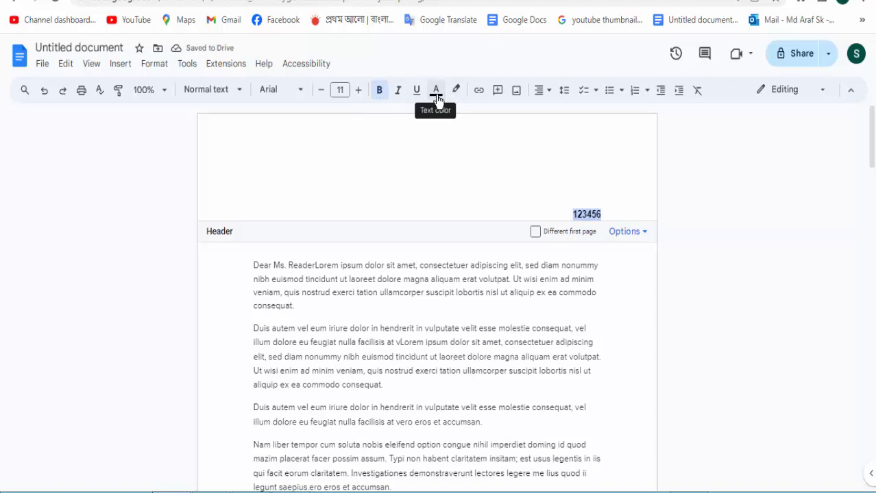
Color the header text '123456' red using the text colour palette.
{"action": "left_click", "coordinate": [436, 90]}
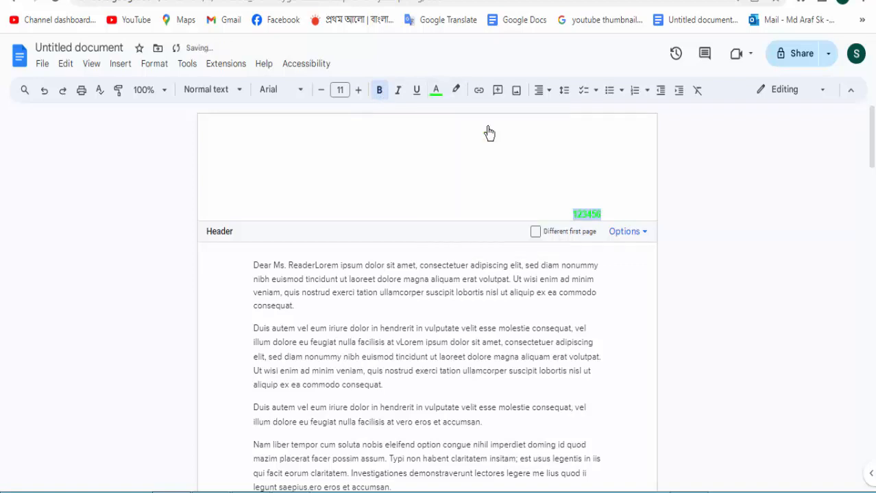
{"action": "left_click", "coordinate": [436, 89]}
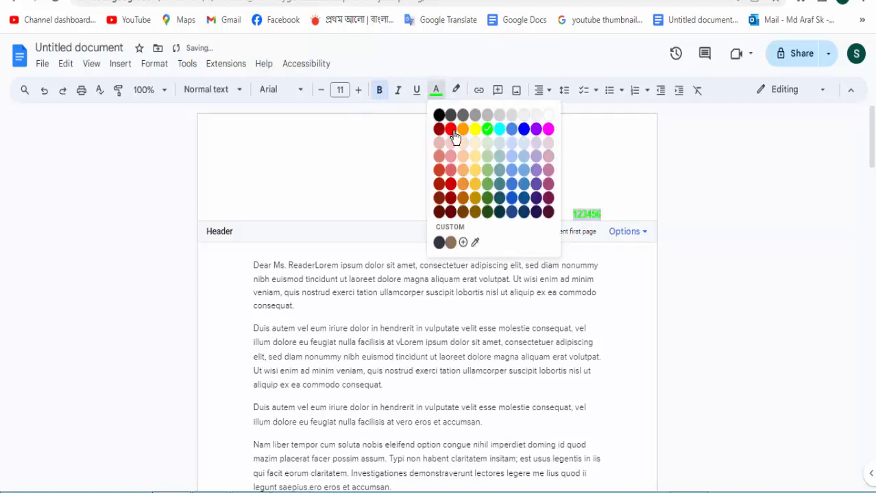
{"action": "left_click", "coordinate": [439, 129]}
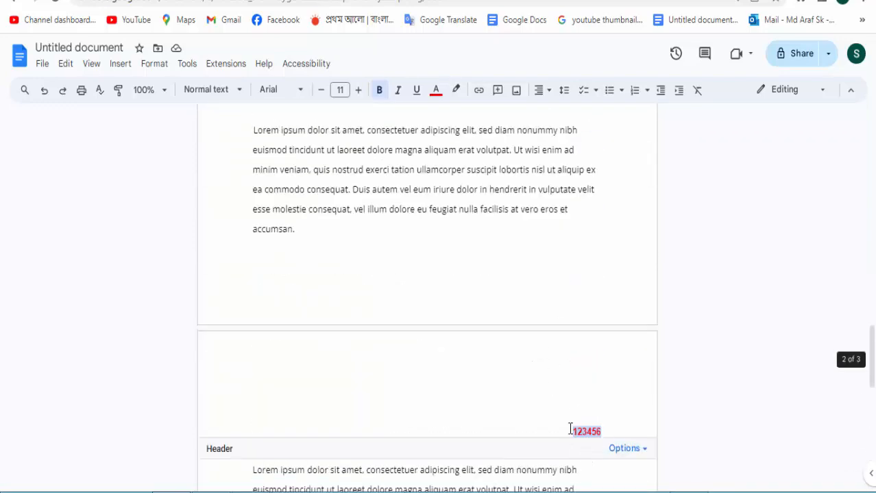
Scroll down, then toggle Different first page on and back off.
{"action": "scroll", "scroll_direction": "down", "scroll_amount": 3}
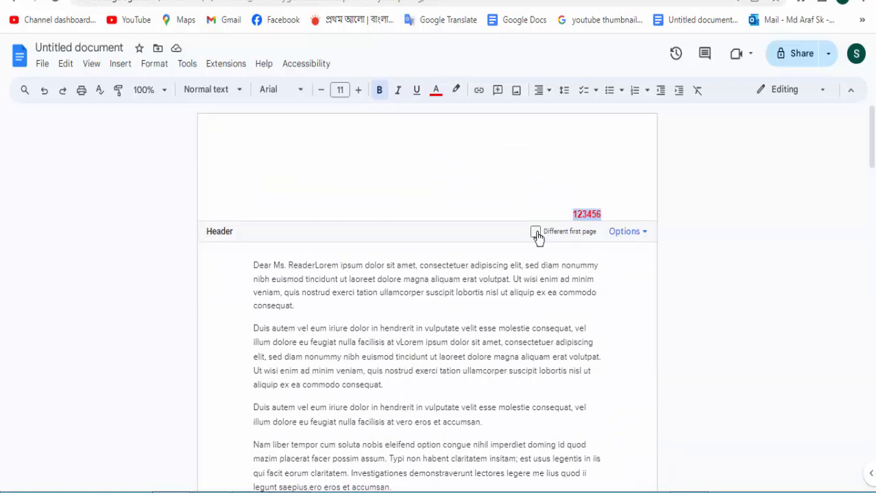
{"action": "left_click", "coordinate": [535, 231]}
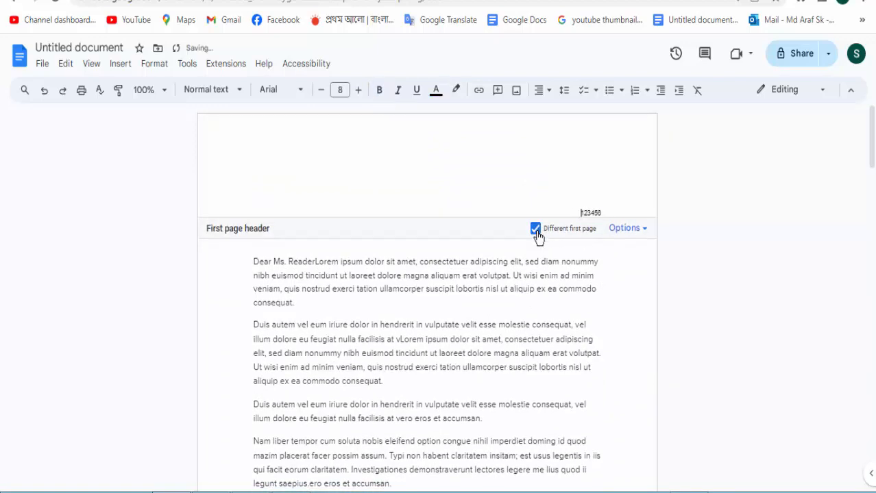
{"action": "left_click", "coordinate": [536, 229]}
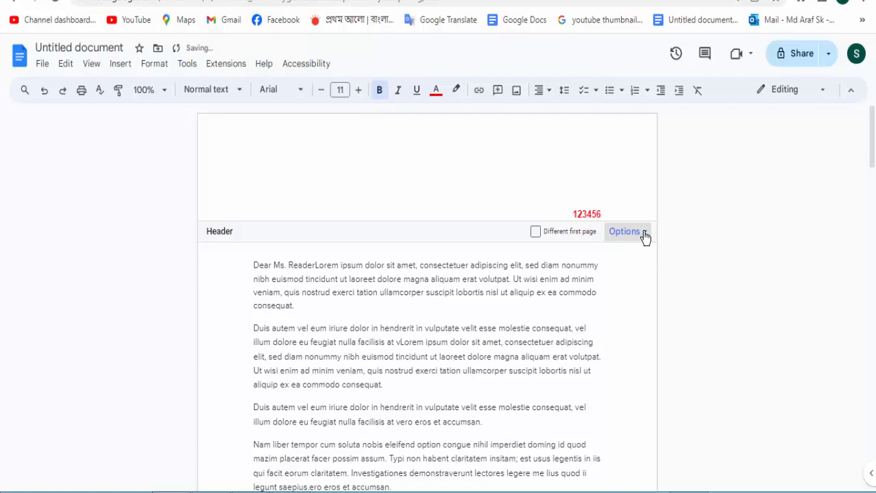
Choose Header format from the header Options menu.
{"action": "left_click", "coordinate": [624, 231]}
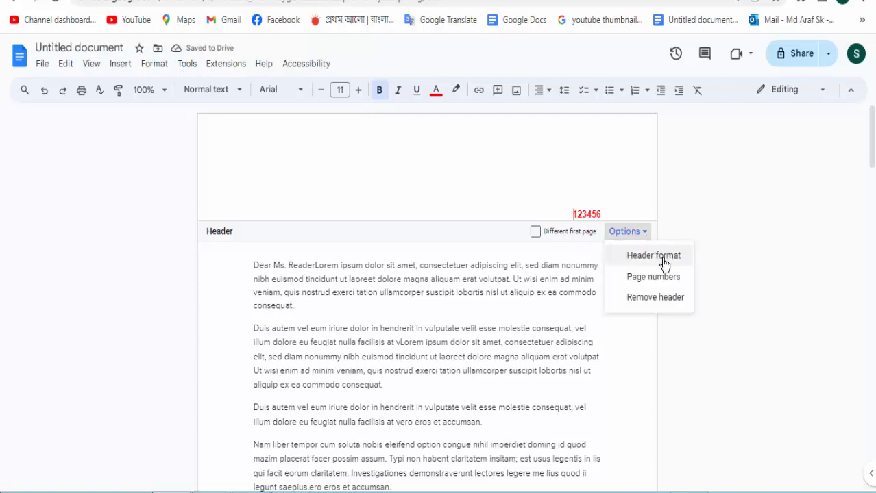
{"action": "left_click", "coordinate": [653, 255]}
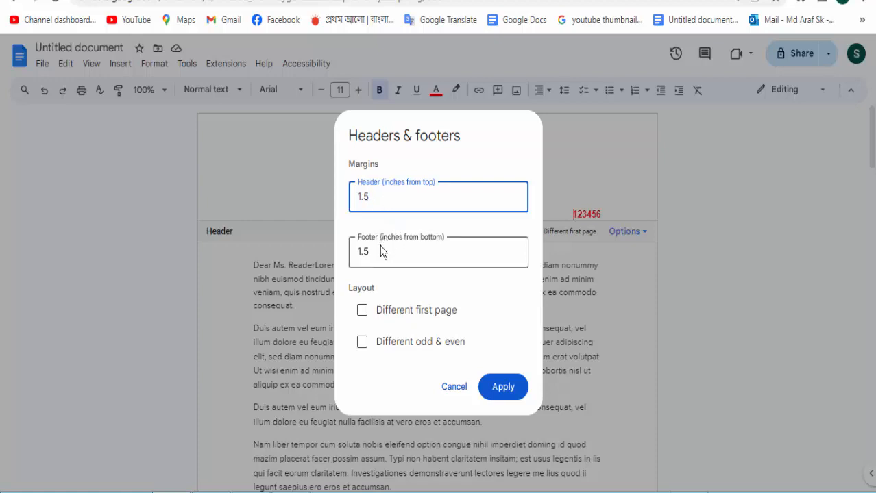
Change the header margin to 1.05 and footer margin to 1.25 inches, and apply.
{"action": "key", "text": "Backspace"}
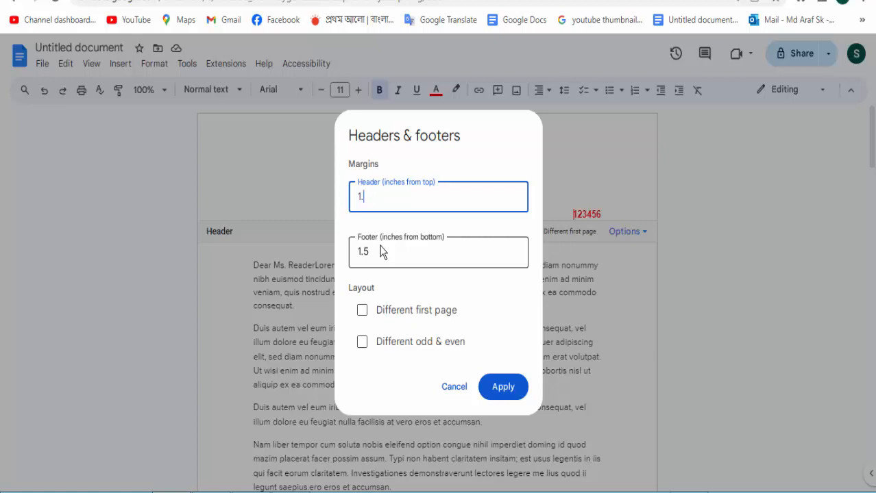
{"action": "type", "text": "05"}
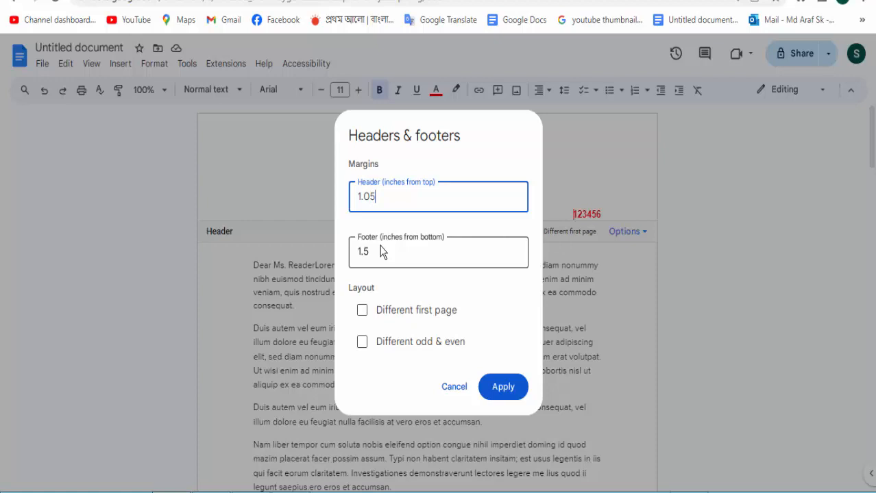
{"action": "left_click", "coordinate": [438, 252]}
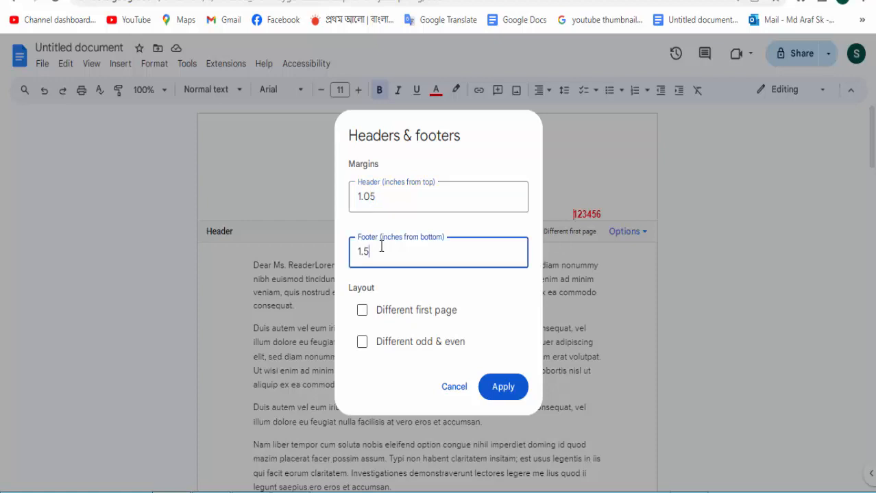
{"action": "key", "text": "Backspace"}
{"action": "type", "text": "2"}
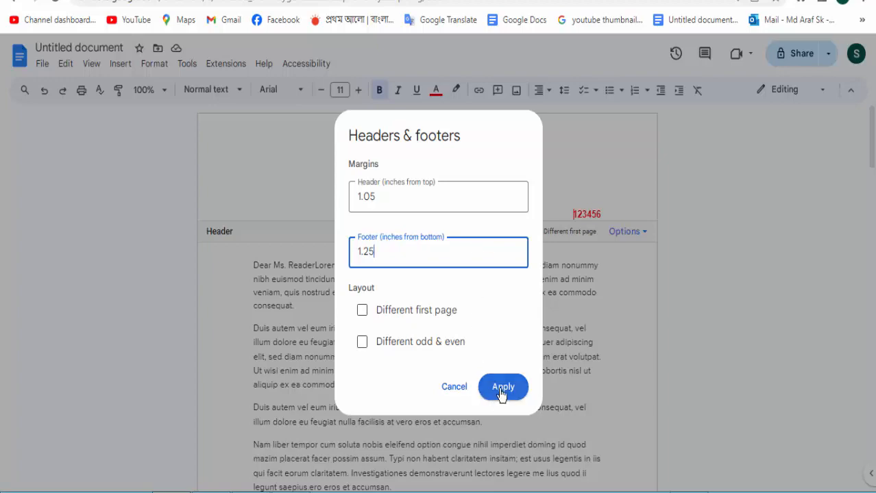
{"action": "left_click", "coordinate": [503, 387]}
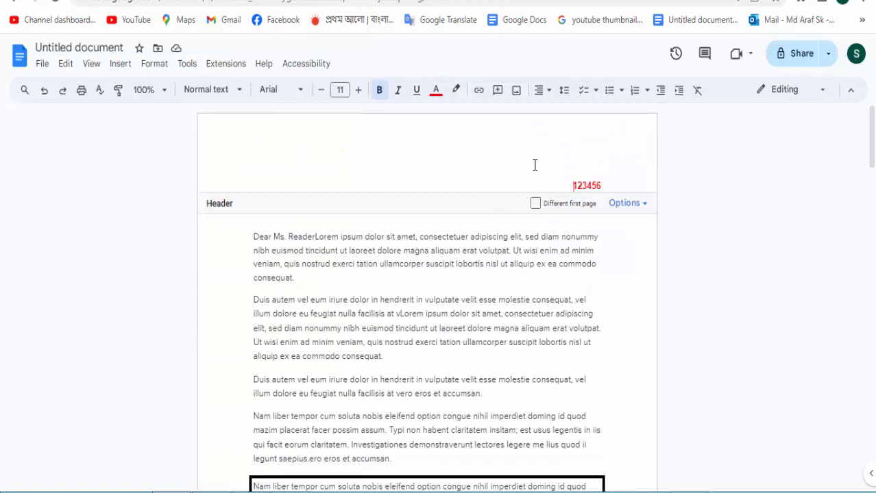
Type the title 'How to Edit The Header in a Google Docs' at the top.
{"action": "type", "text": "How to Edit The Header in a Google Docs"}
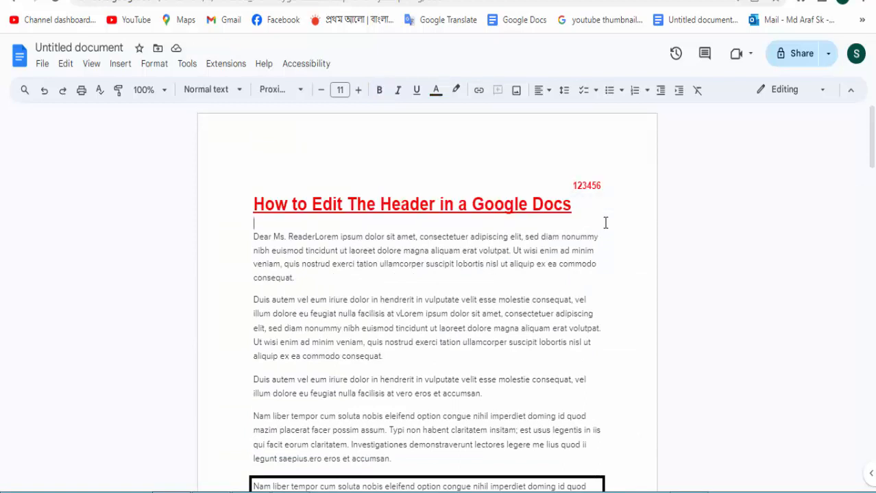